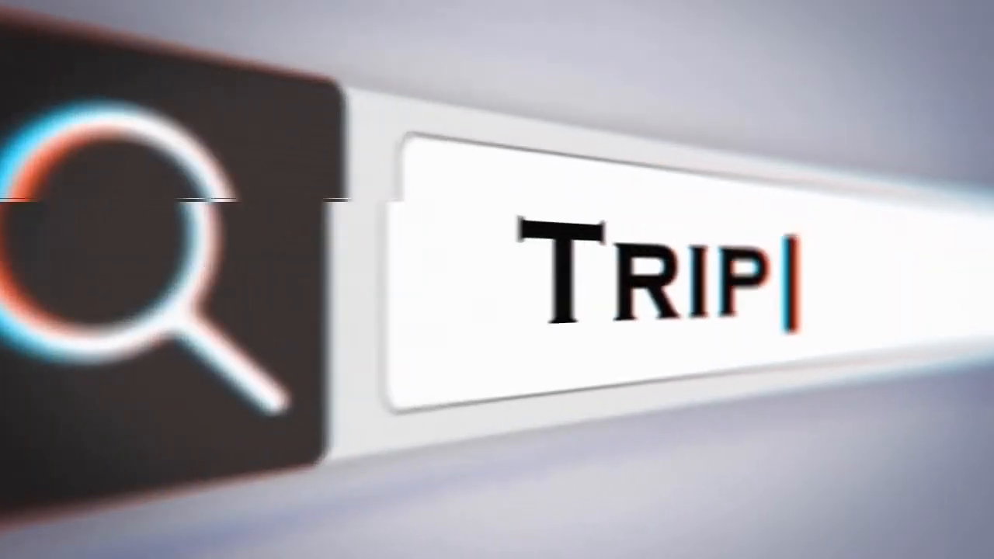
{"action": "type", "text": "Reports"}
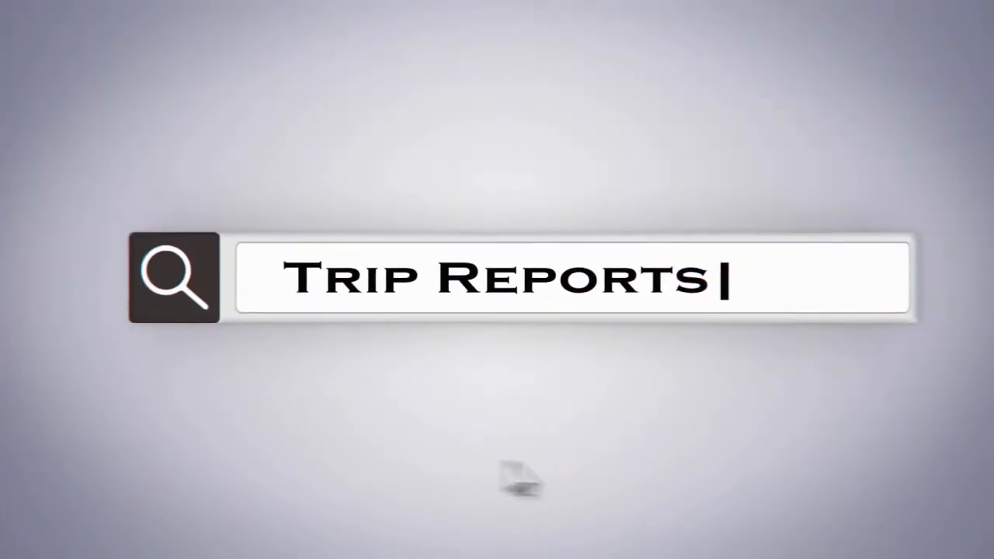